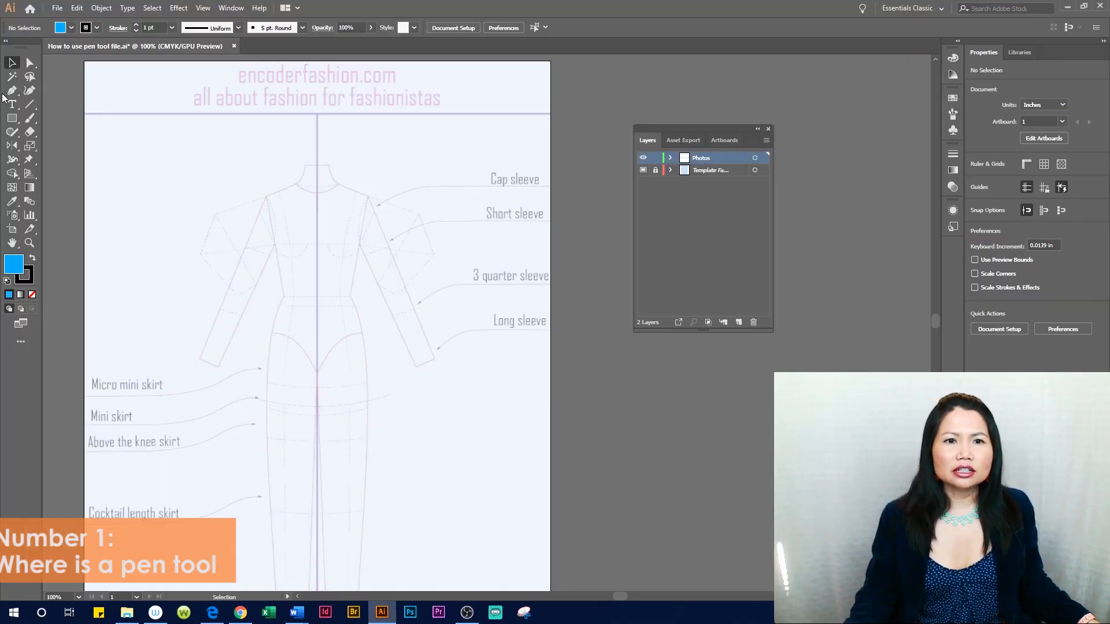
pyautogui.moveTo(11, 90)
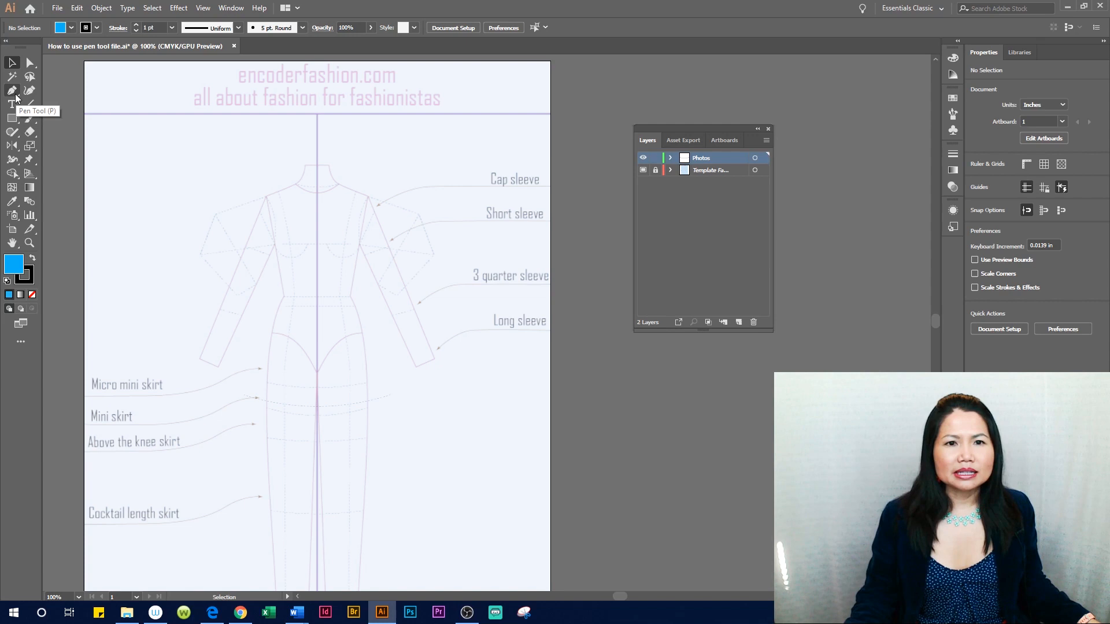
# Step: Activate the Pen tool, viewing its anchor-point variants, and keep the basic pen mode
pyautogui.click(13, 90)
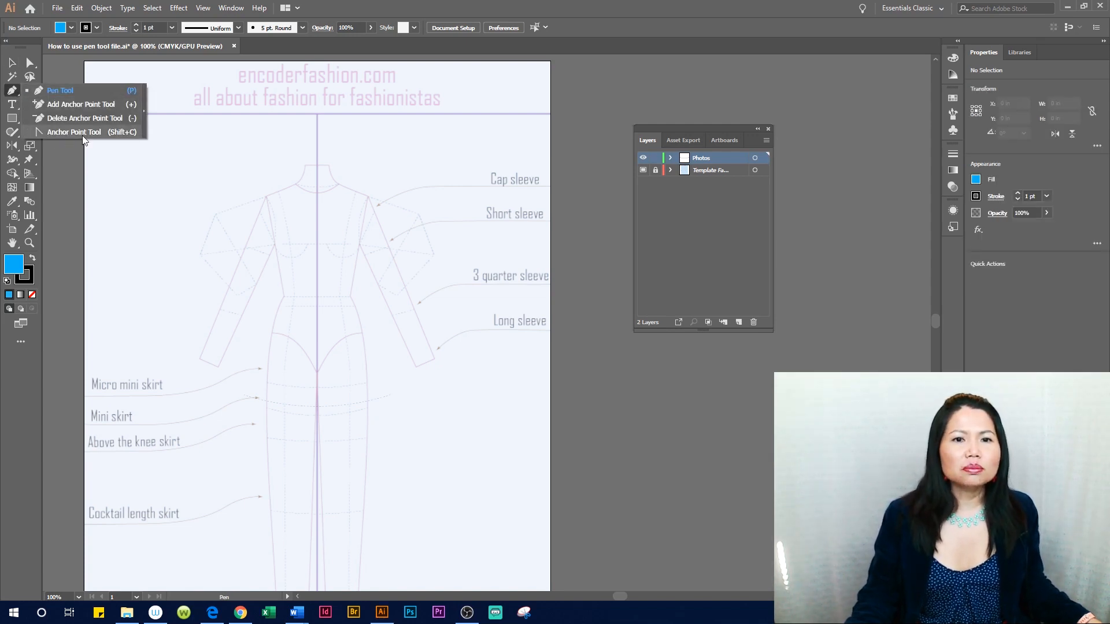
pyautogui.moveTo(83, 118)
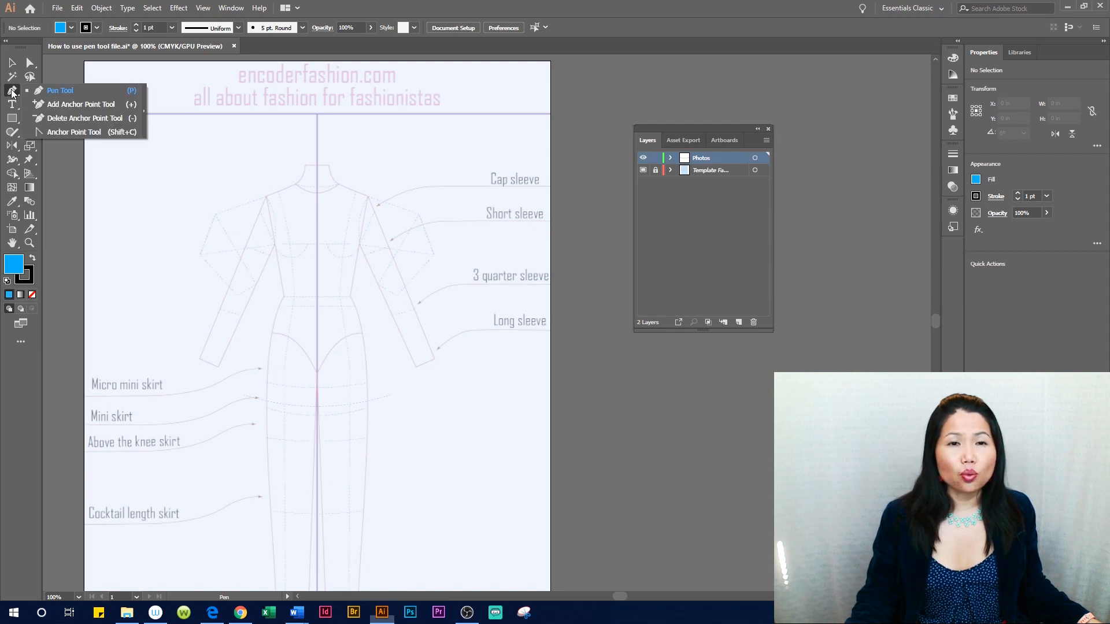
pyautogui.click(59, 90)
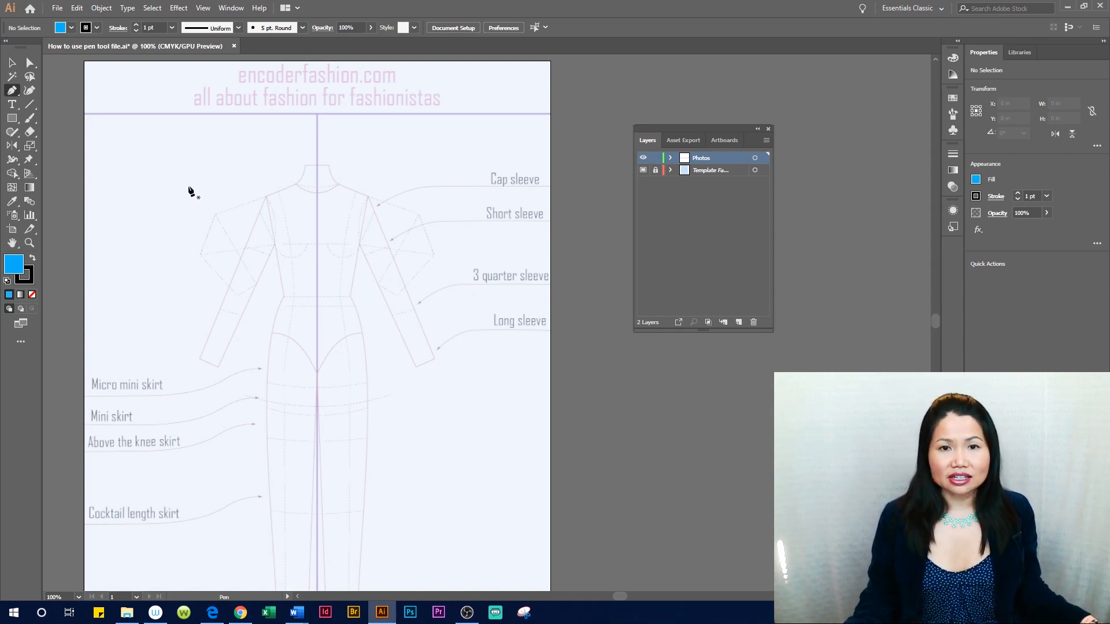
pyautogui.moveTo(174, 215)
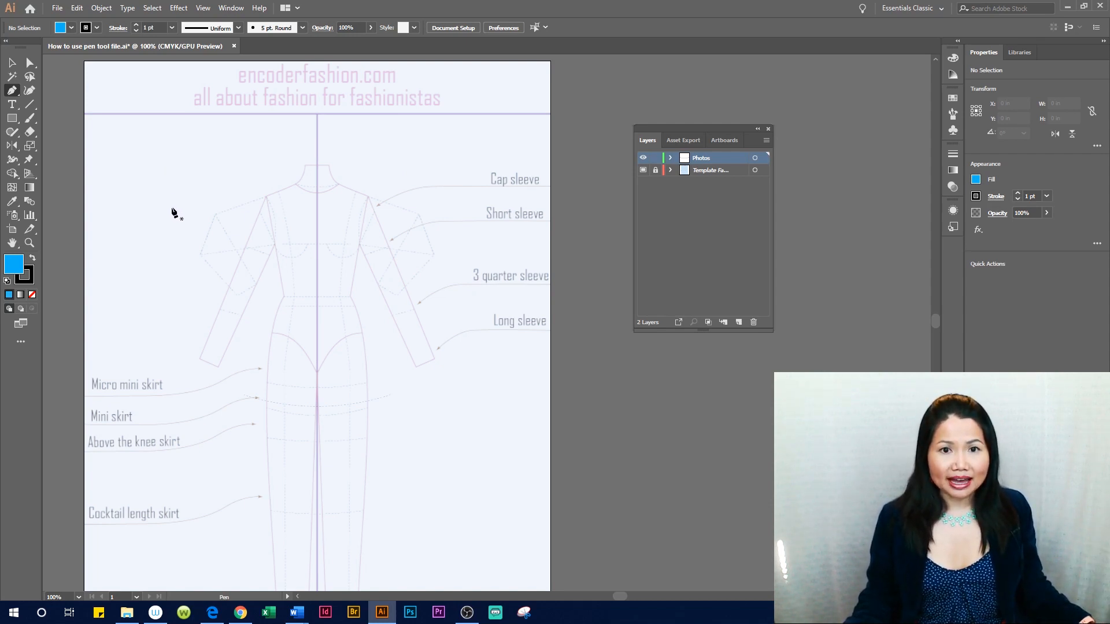
pyautogui.moveTo(443, 201)
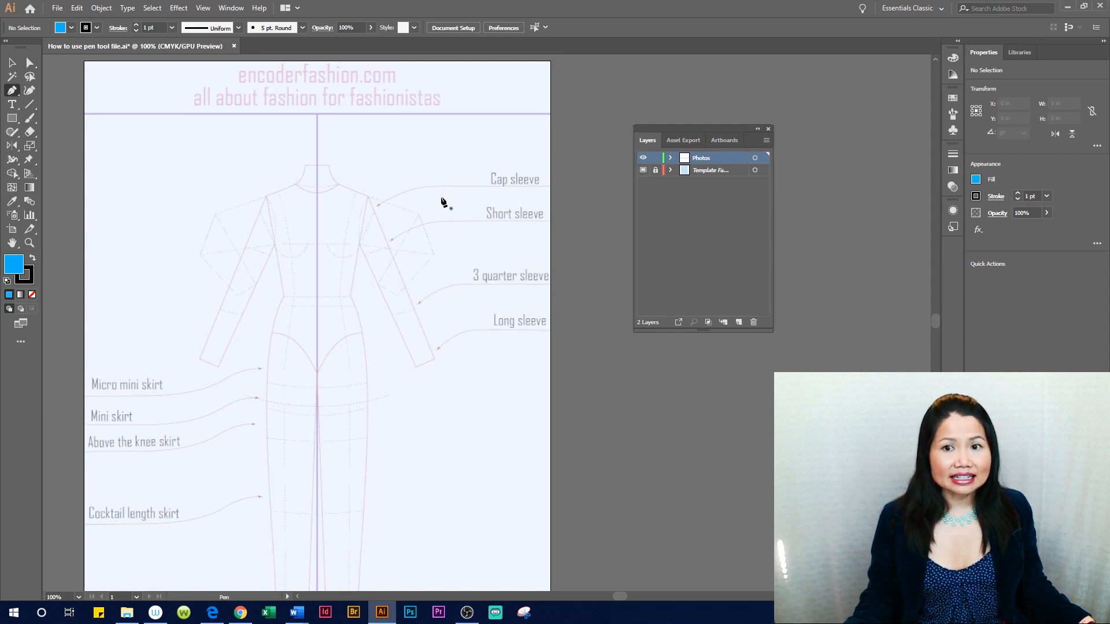
pyautogui.moveTo(170, 191)
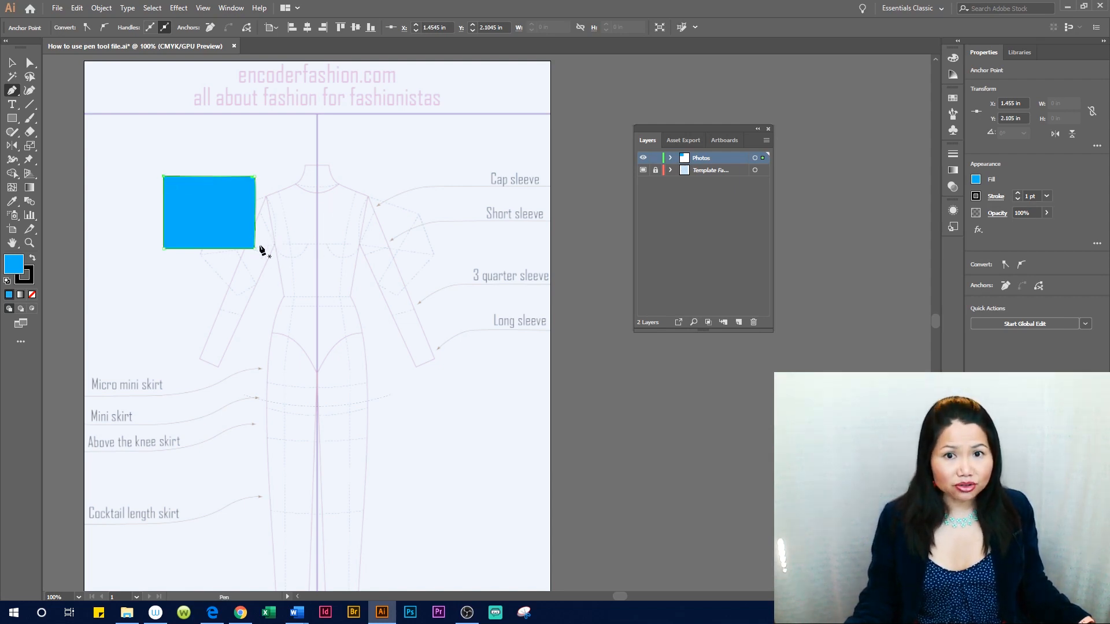
pyautogui.moveTo(405, 194)
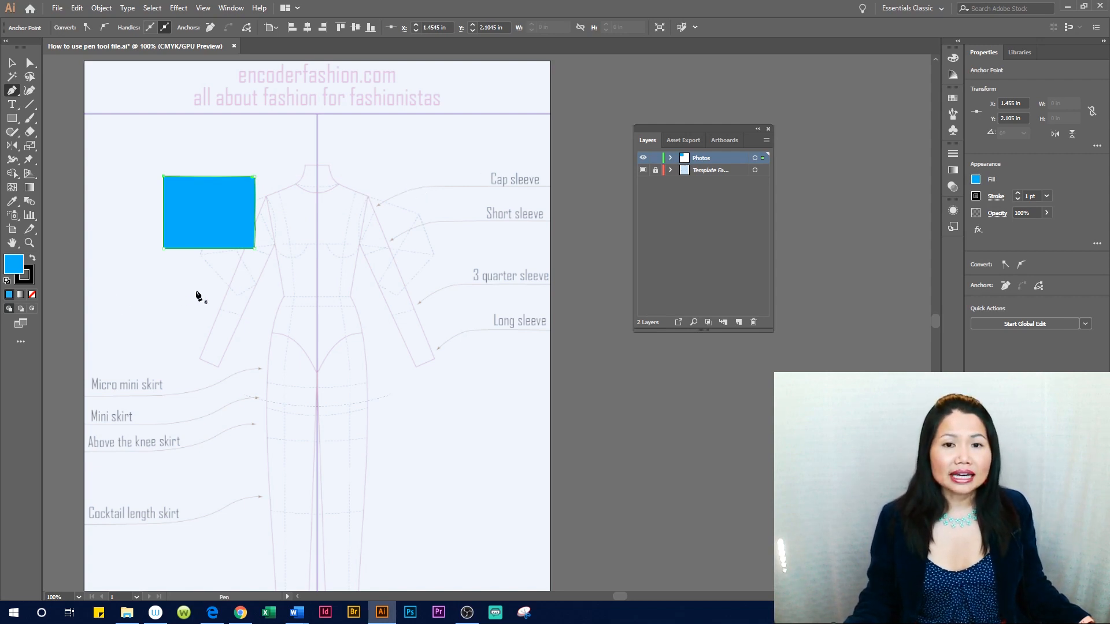
pyautogui.moveTo(105, 279)
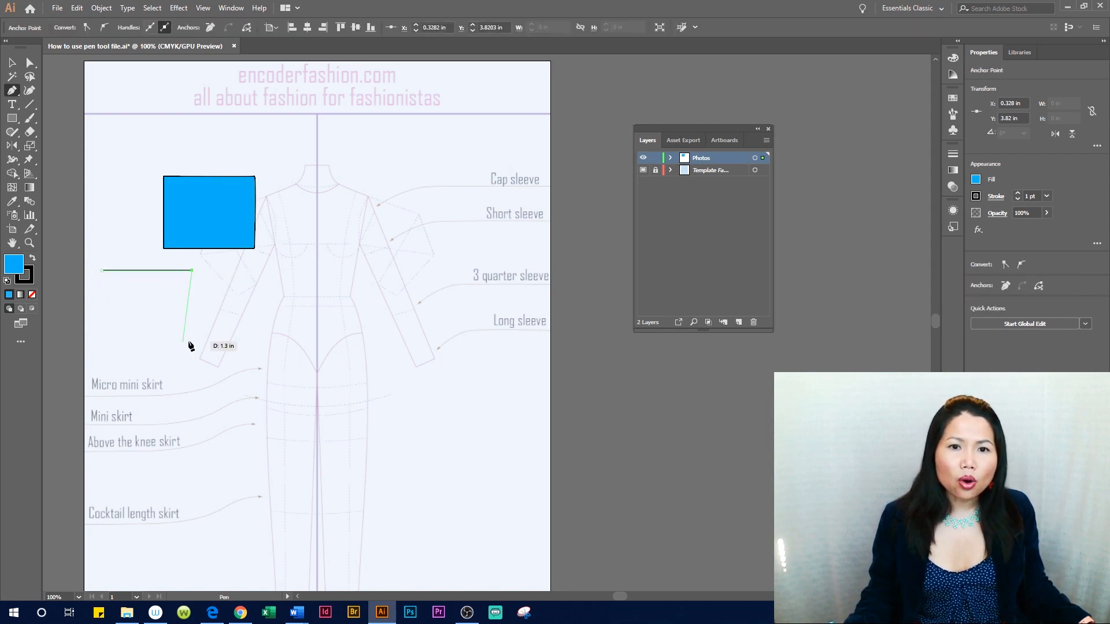
# Step: Place the triangle's next corner point below the rectangle
pyautogui.click(191, 354)
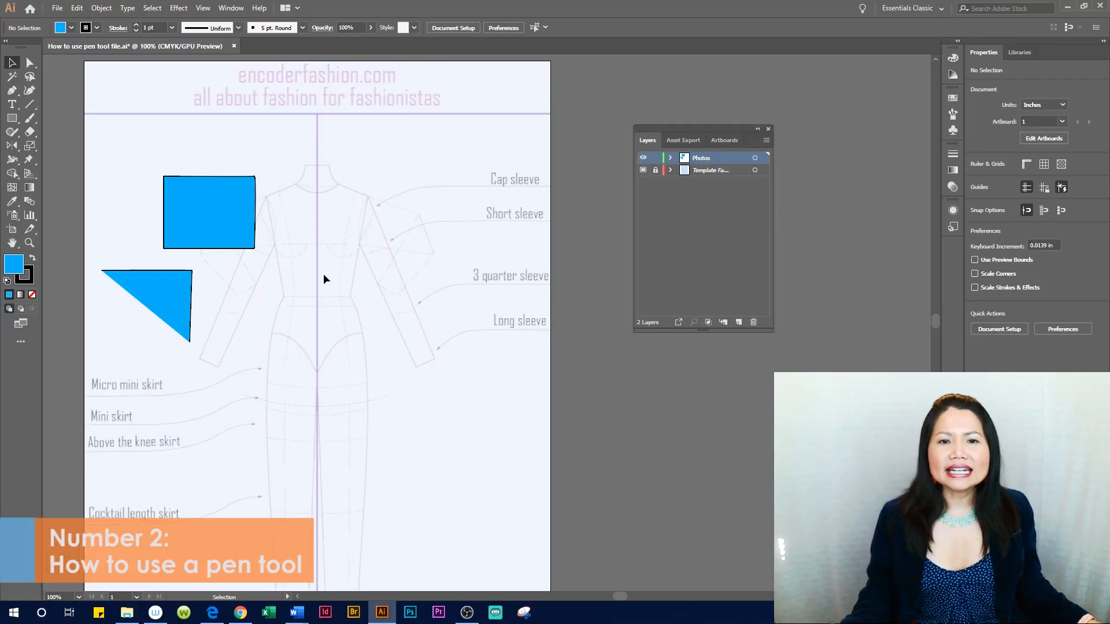
pyautogui.moveTo(324, 122)
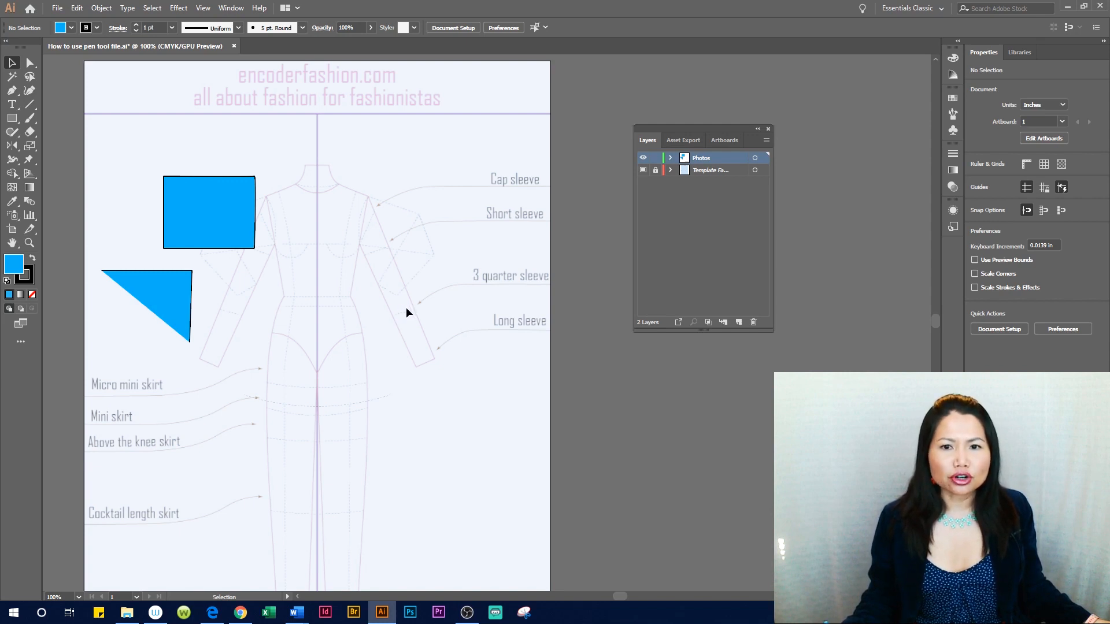
pyautogui.moveTo(434, 200)
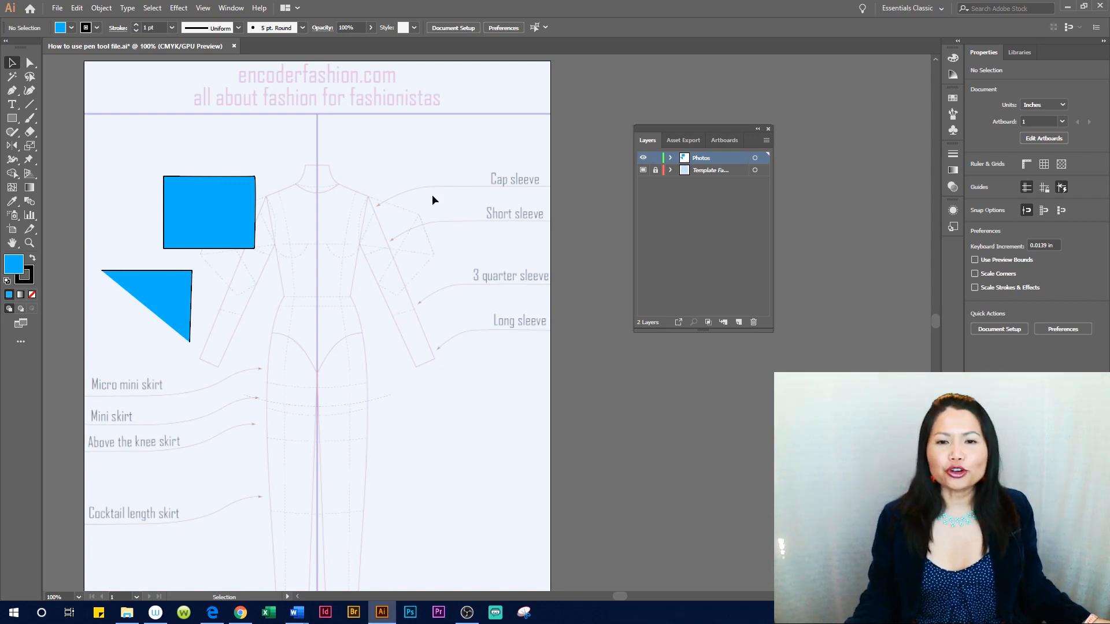
pyautogui.moveTo(185, 148)
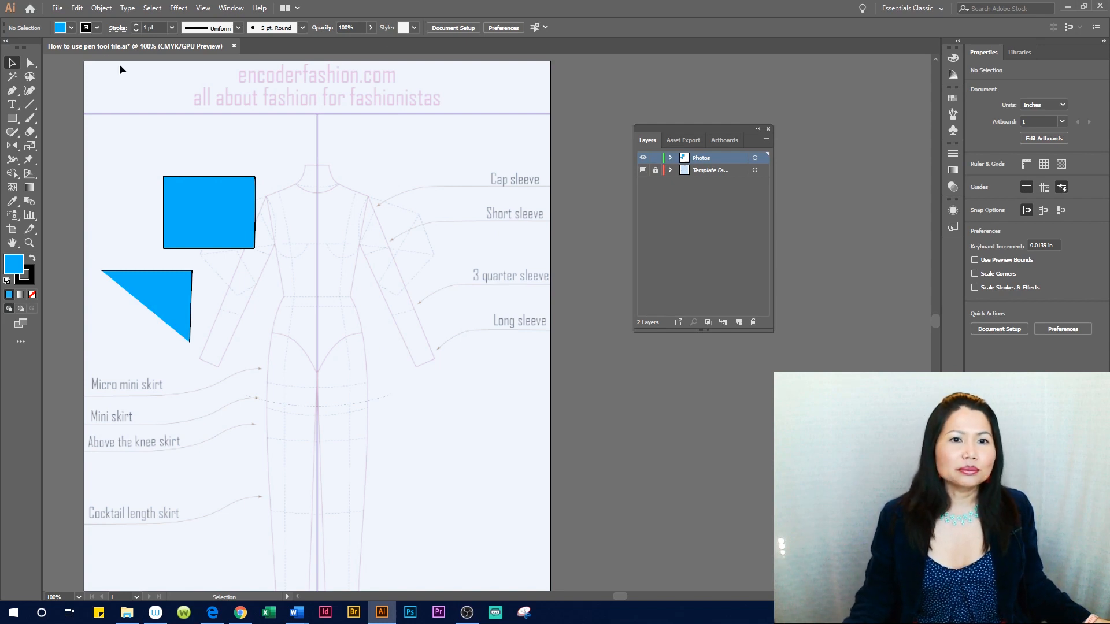
# Step: With the Pen tool, start the skirt's right side seam line below the waist
pyautogui.click(11, 90)
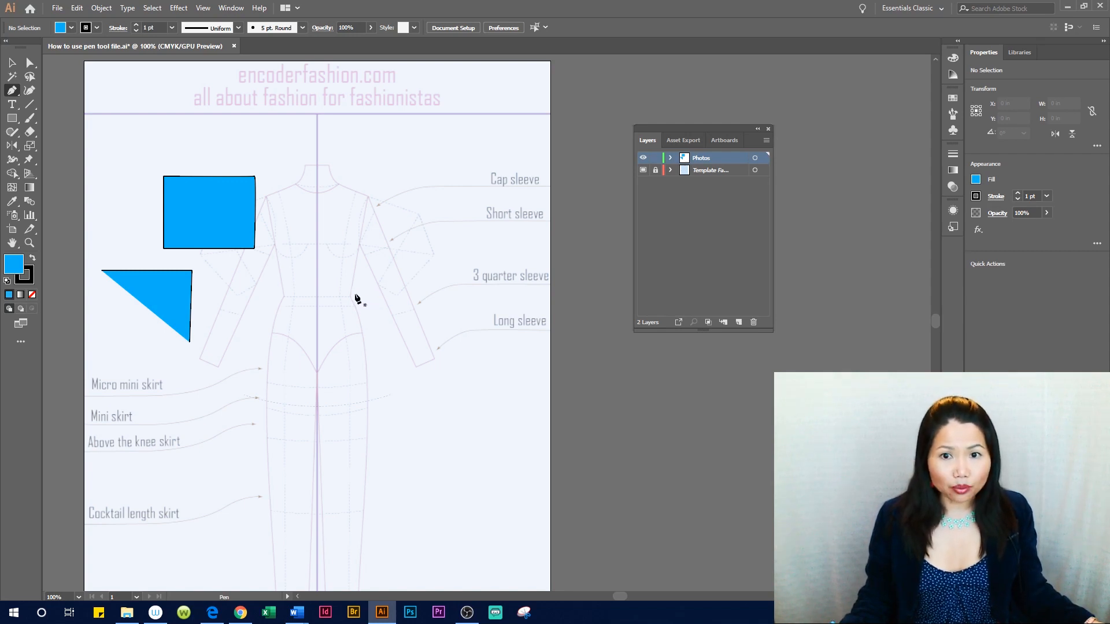
pyautogui.moveTo(166, 307); pyautogui.dragTo(367, 299)
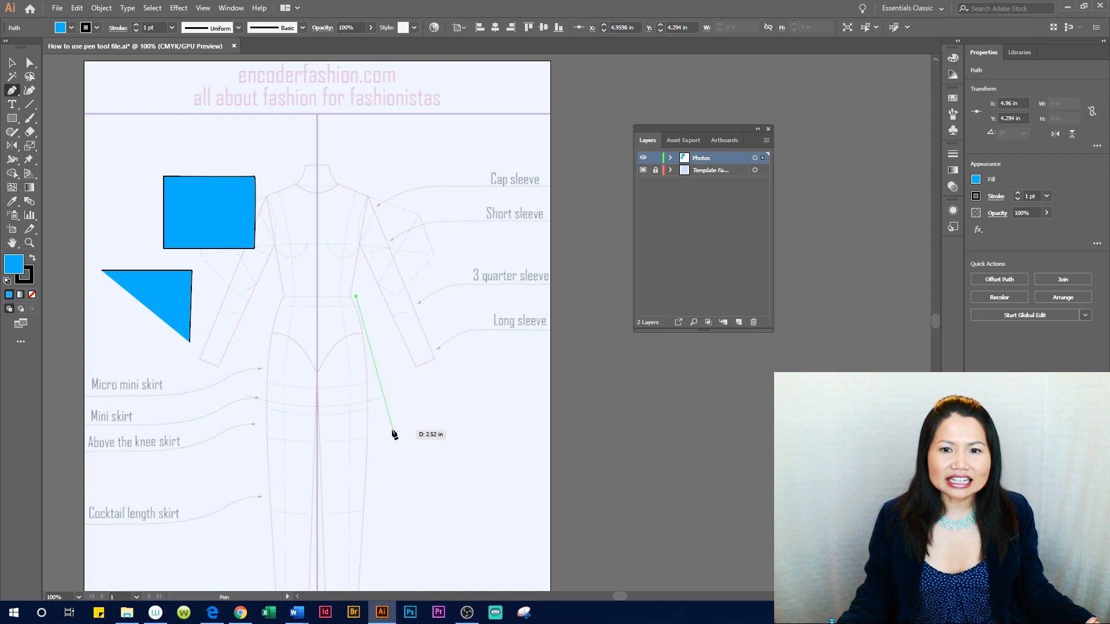
pyautogui.moveTo(404, 431)
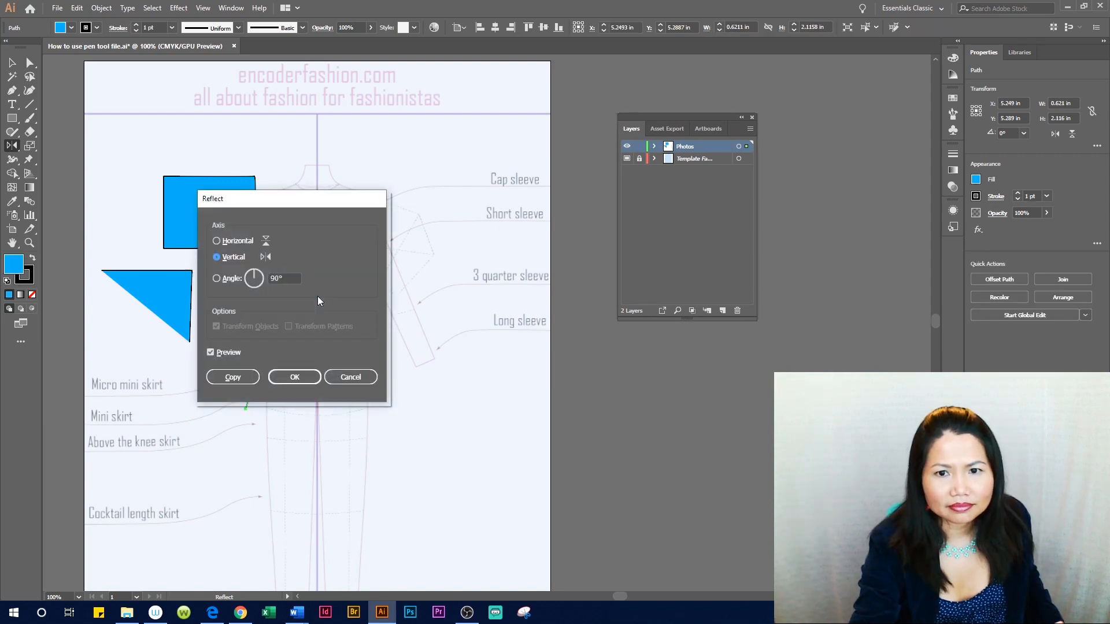
# Step: Make a mirrored copy of the side line and bring up join options for the two lines
pyautogui.click(294, 377)
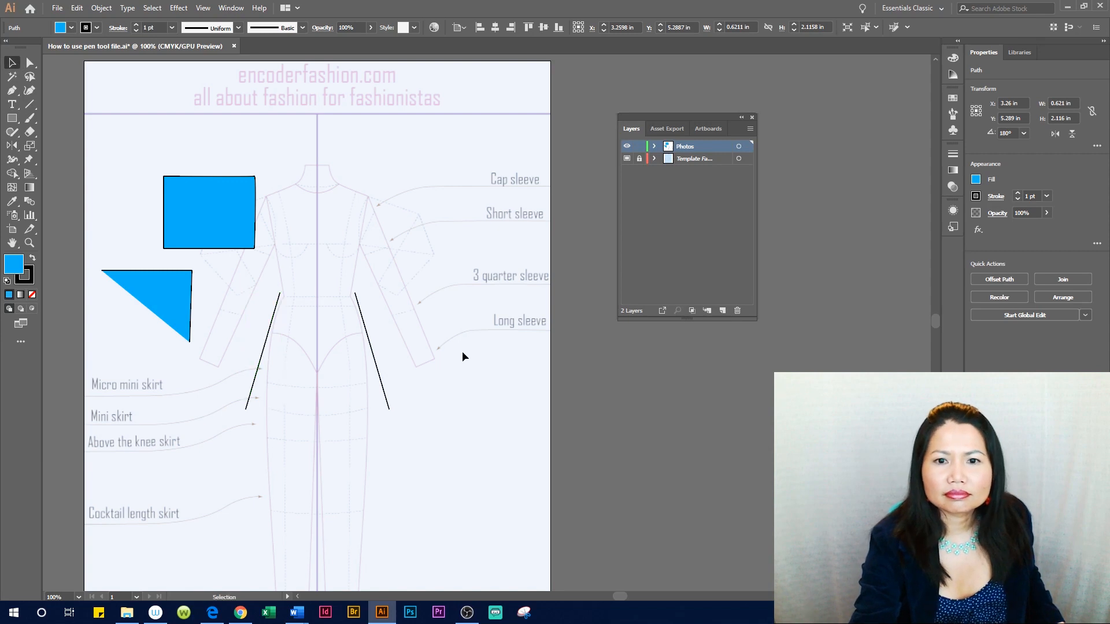
pyautogui.rightClick(319, 350)
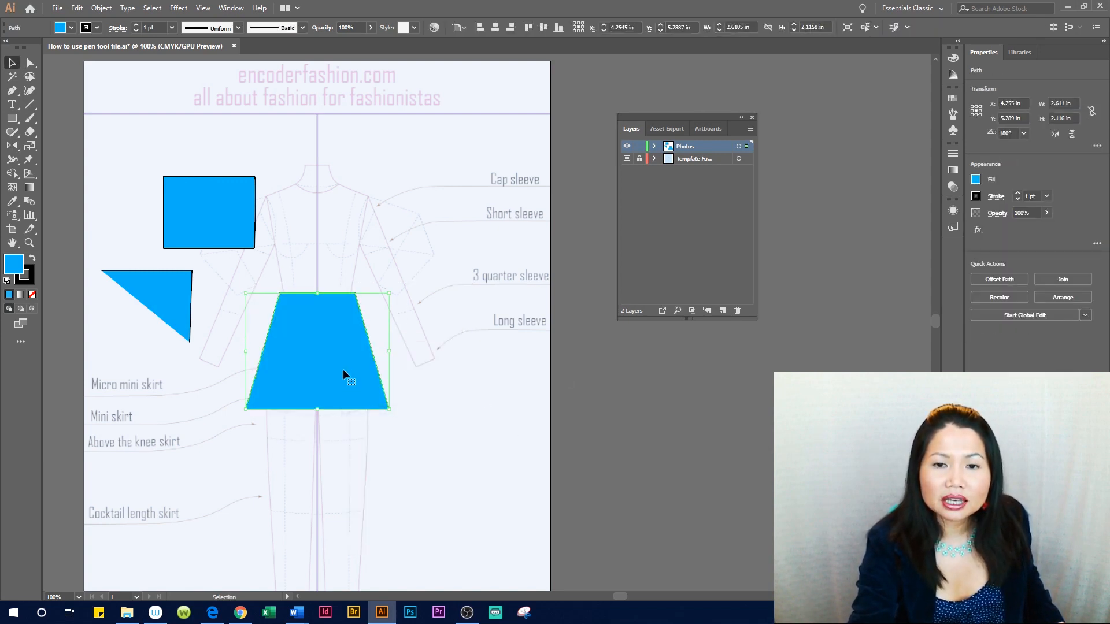
# Step: Join the open ends into a closed skirt trapezoid and switch to anchor-point editing
pyautogui.rightClick(347, 354)
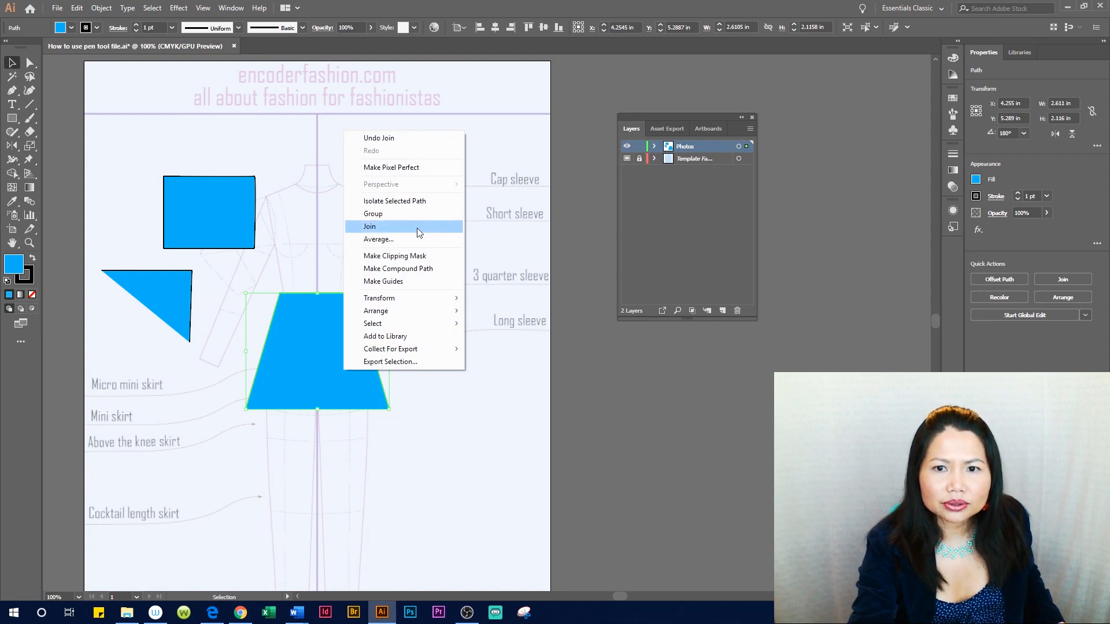
pyautogui.click(369, 225)
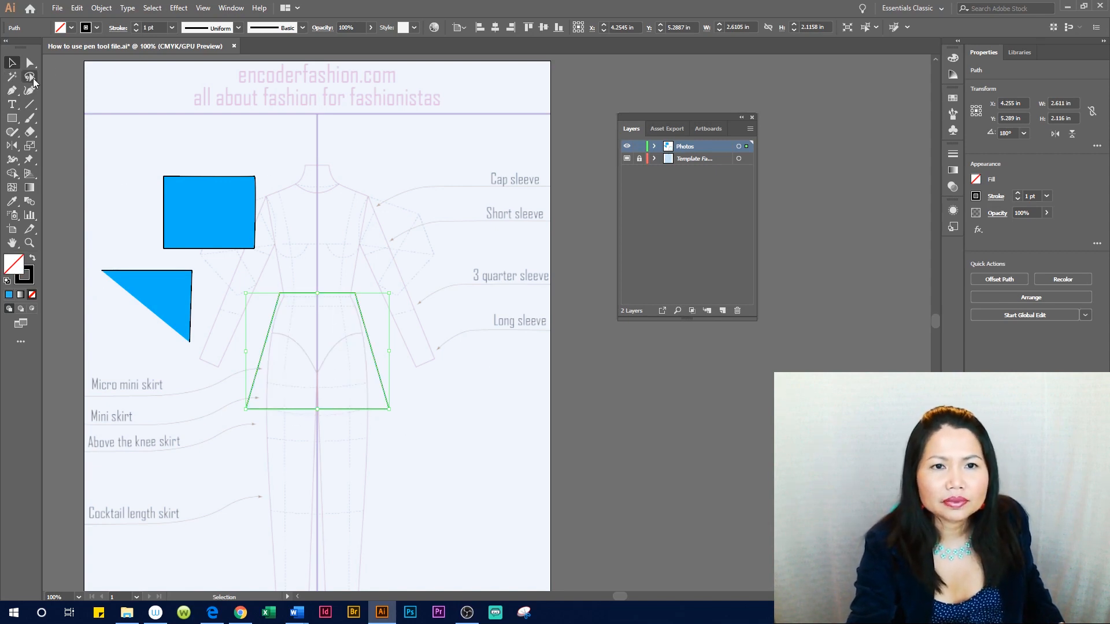
pyautogui.click(11, 90)
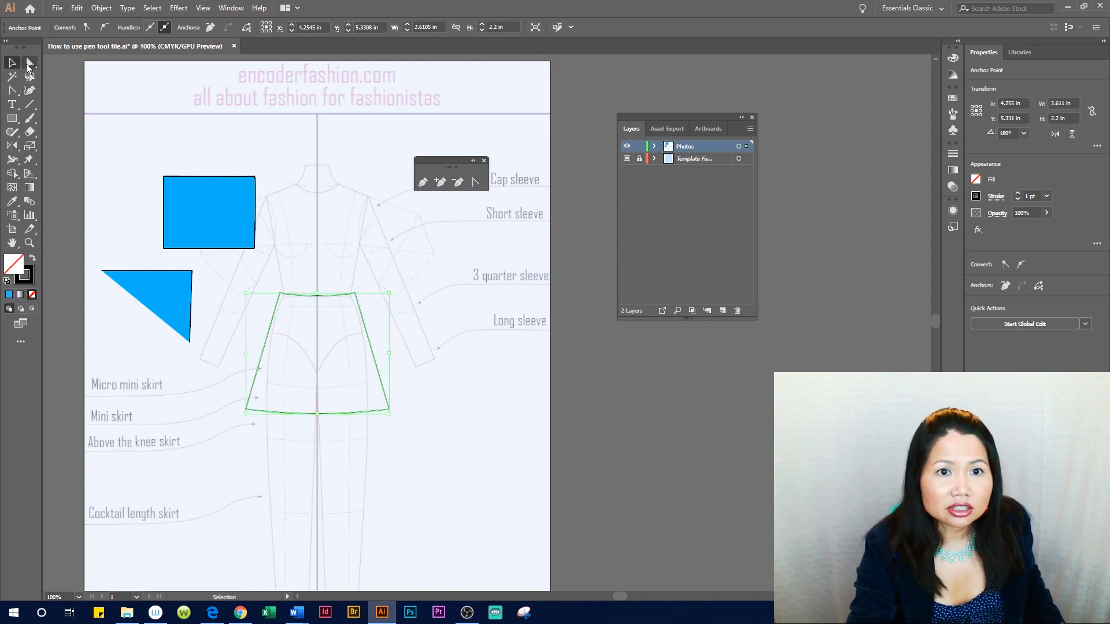
# Step: Switch to the Direct Selection tool to pick the waistline segment
pyautogui.click(29, 62)
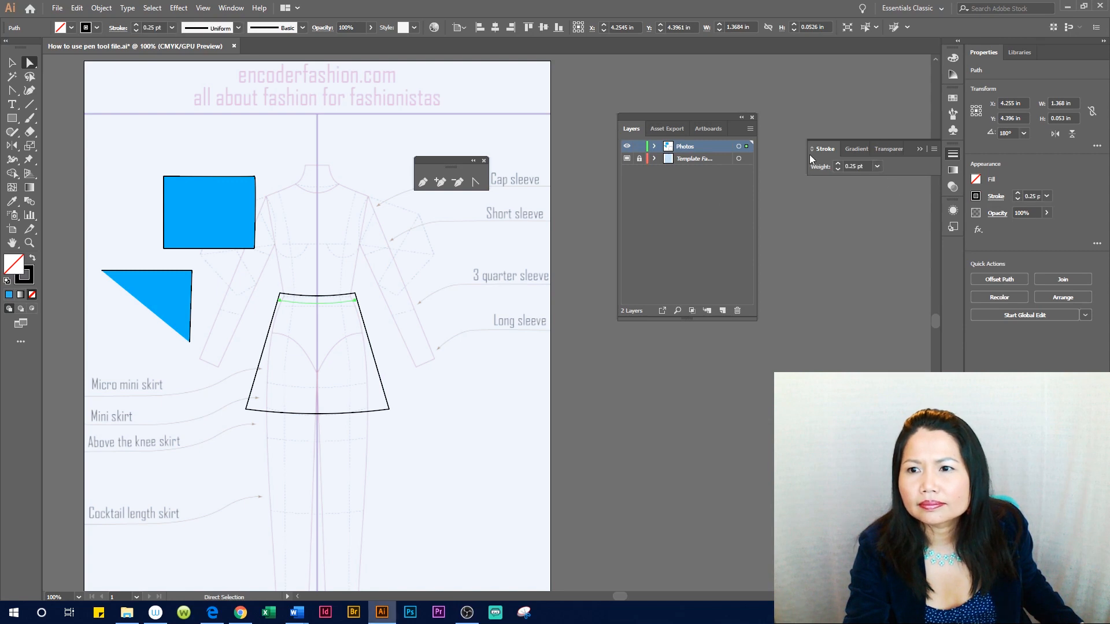
# Step: Expand the Stroke panel and turn on Dashed Line for the stitch stroke
pyautogui.click(919, 150)
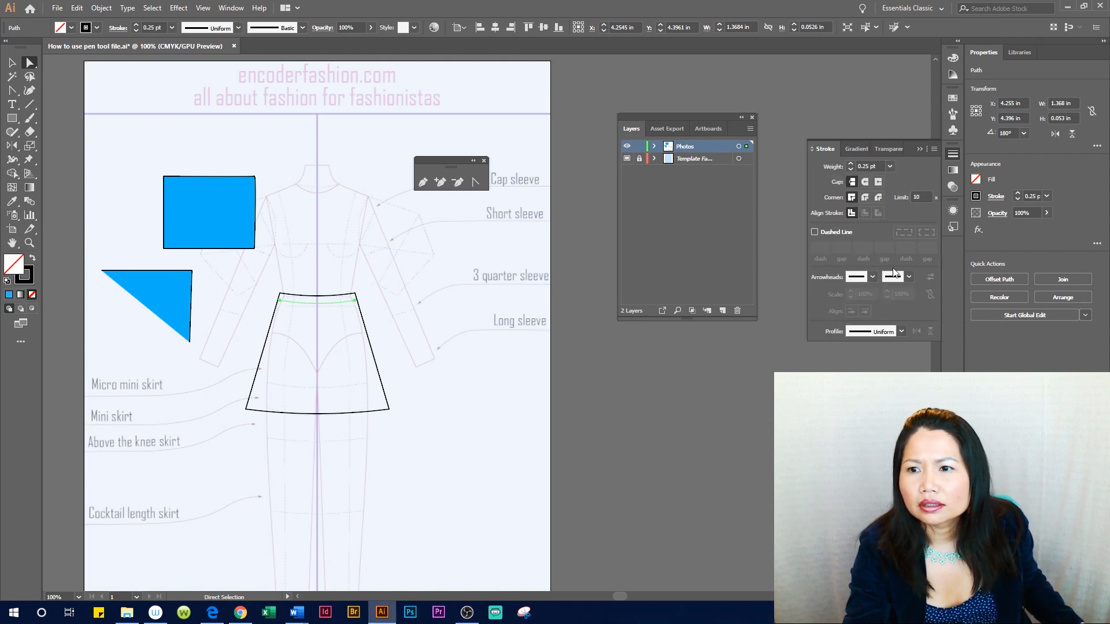
pyautogui.click(815, 232)
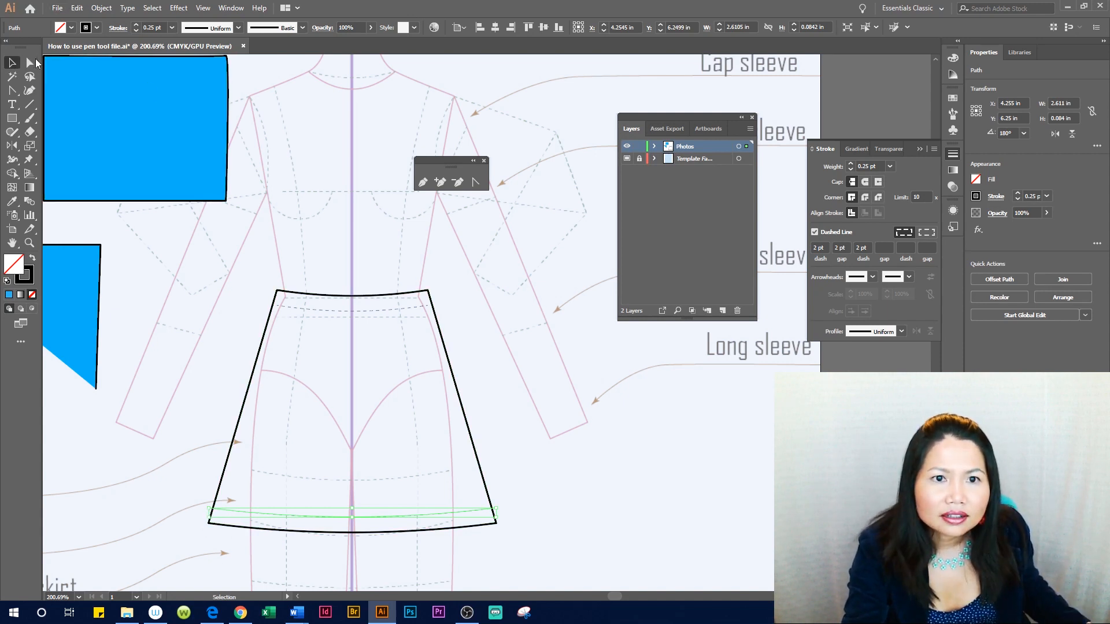
# Step: Select the skirt outline and fill it with deep magenta (7C0A56) from the Color Picker
pyautogui.click(211, 510)
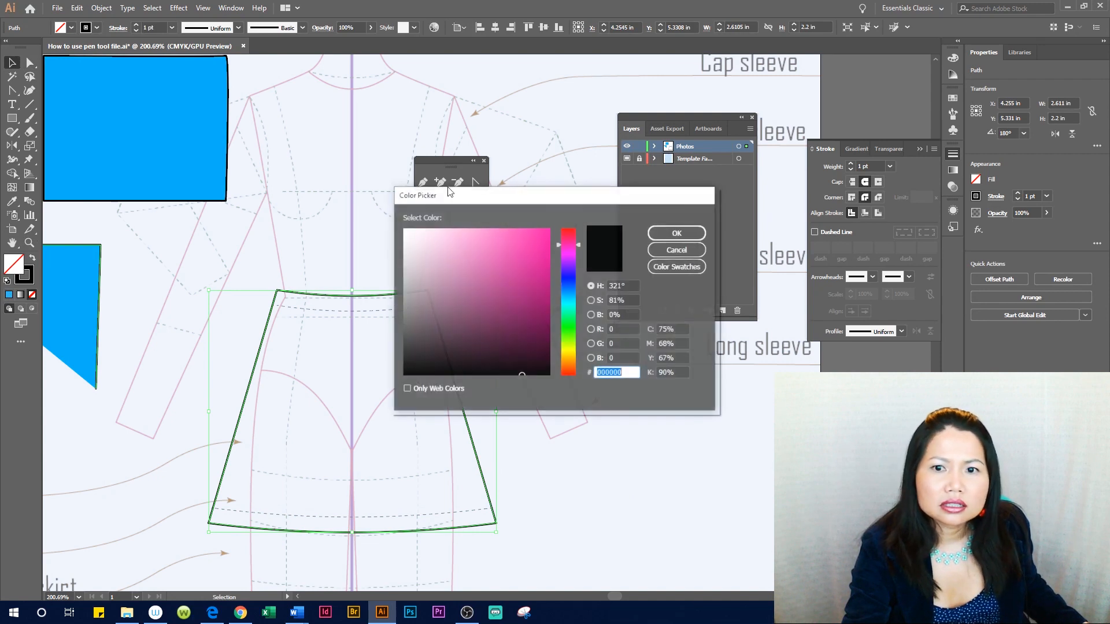
pyautogui.click(538, 303)
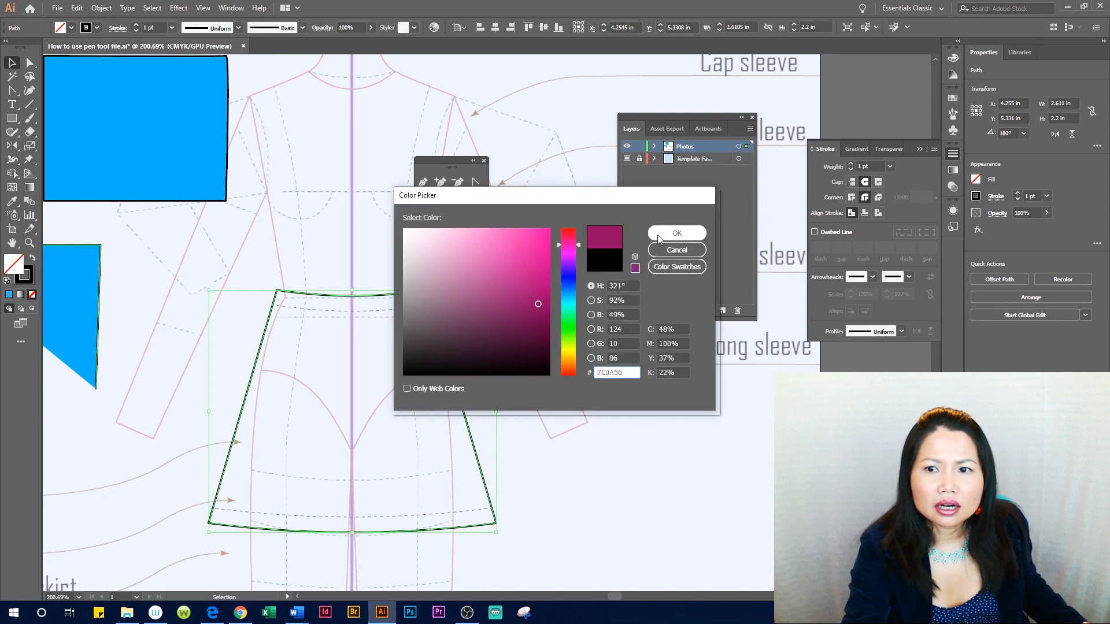
pyautogui.click(677, 233)
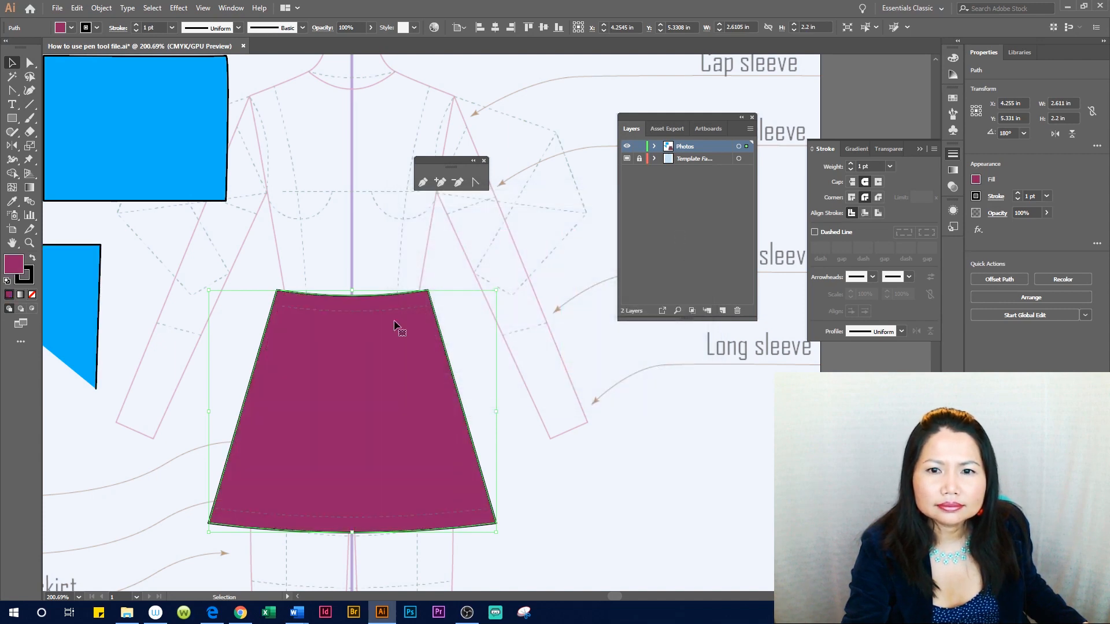